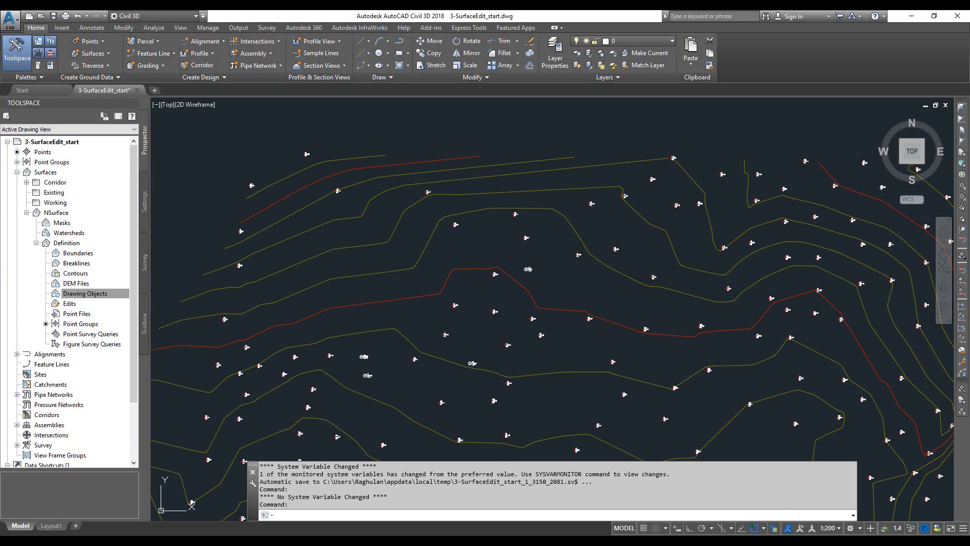
pyautogui.moveTo(749, 289)
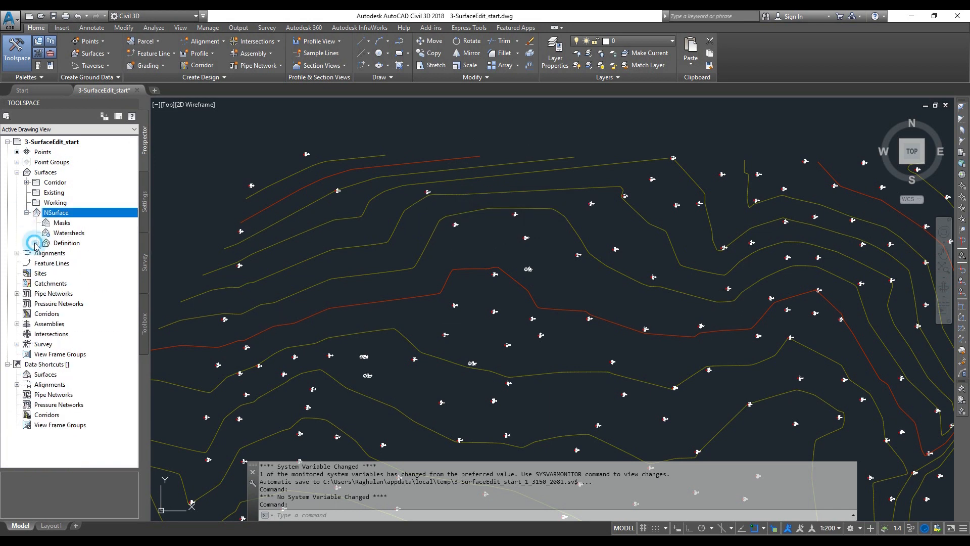
# Add drawing objects to NSurface's Drawing Objects definition, choosing Points as the object type
pyautogui.click(35, 243)
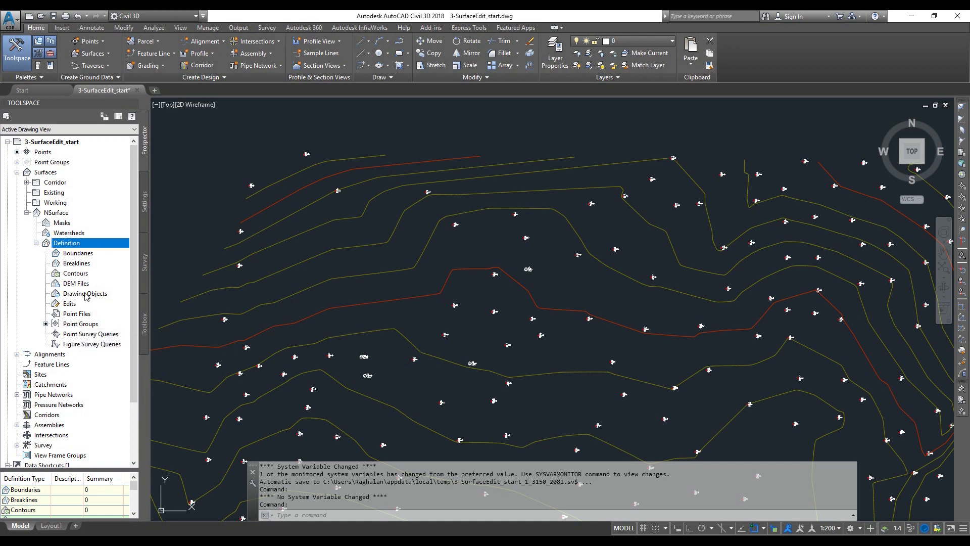
pyautogui.click(85, 293)
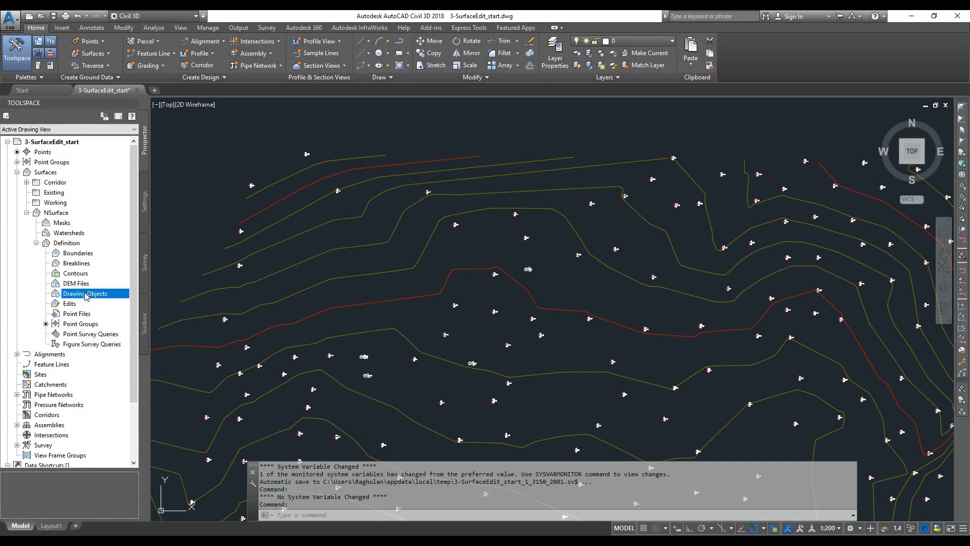
pyautogui.rightClick(85, 293)
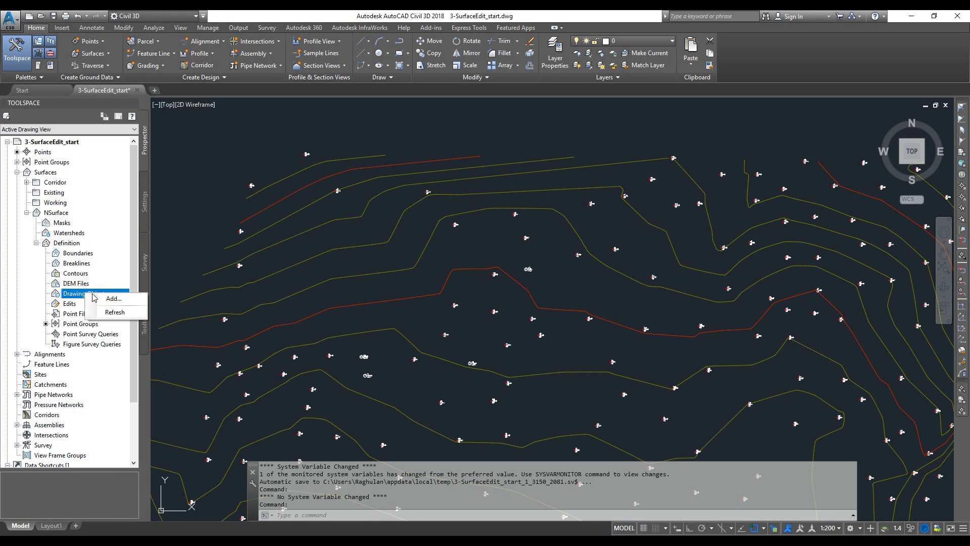
pyautogui.moveTo(114, 299)
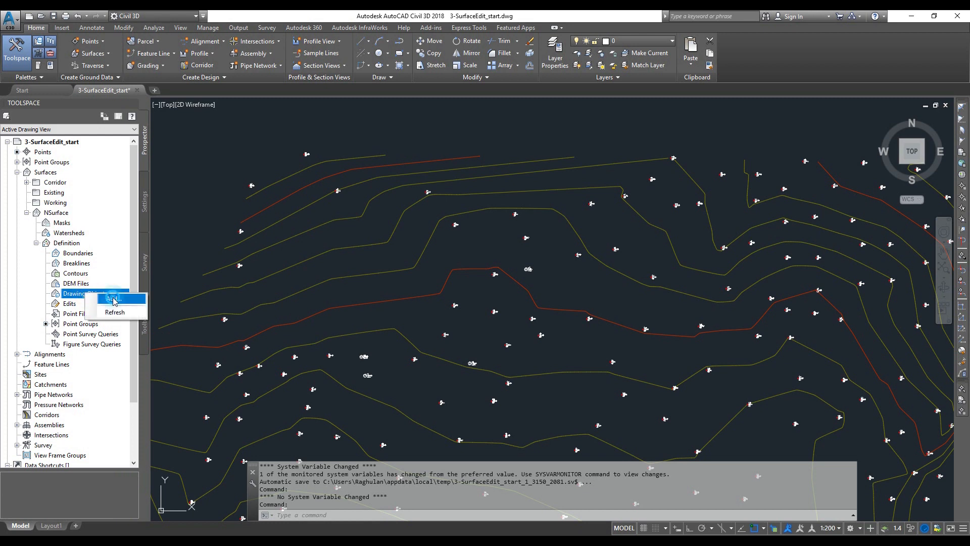
pyautogui.click(112, 299)
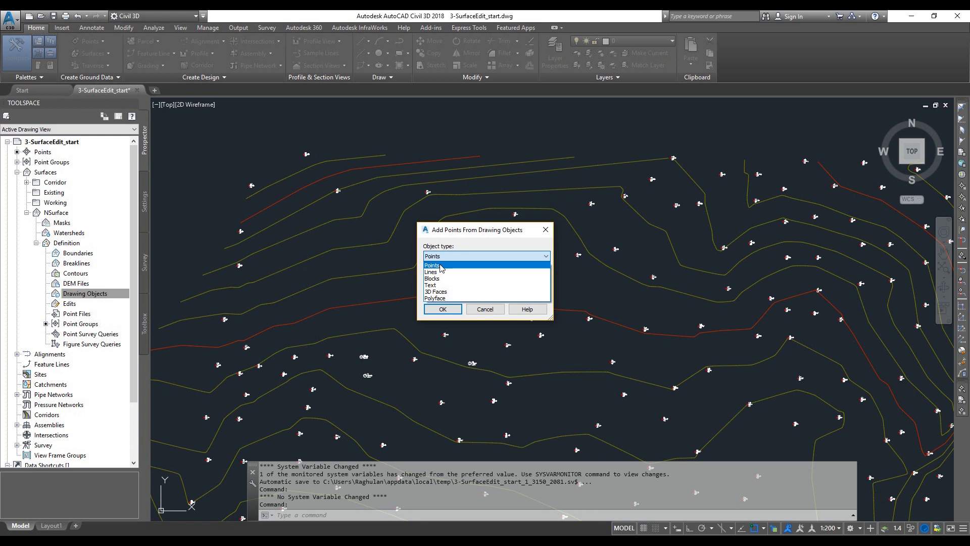
pyautogui.click(432, 265)
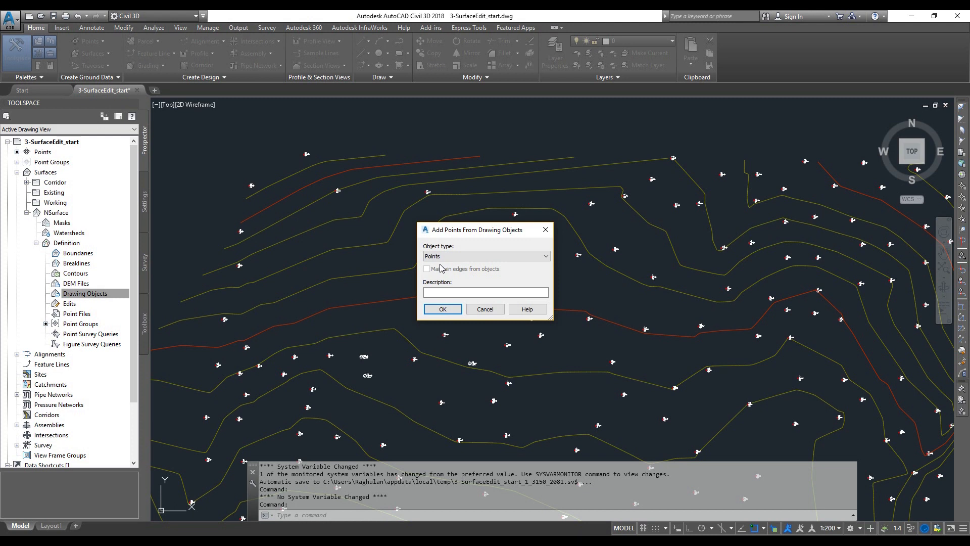
pyautogui.moveTo(339, 129)
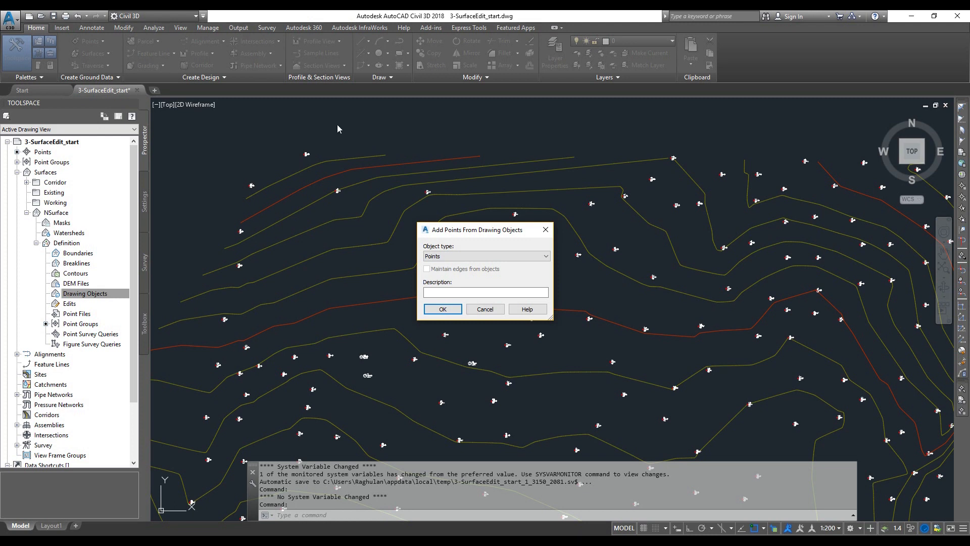
pyautogui.moveTo(385, 187)
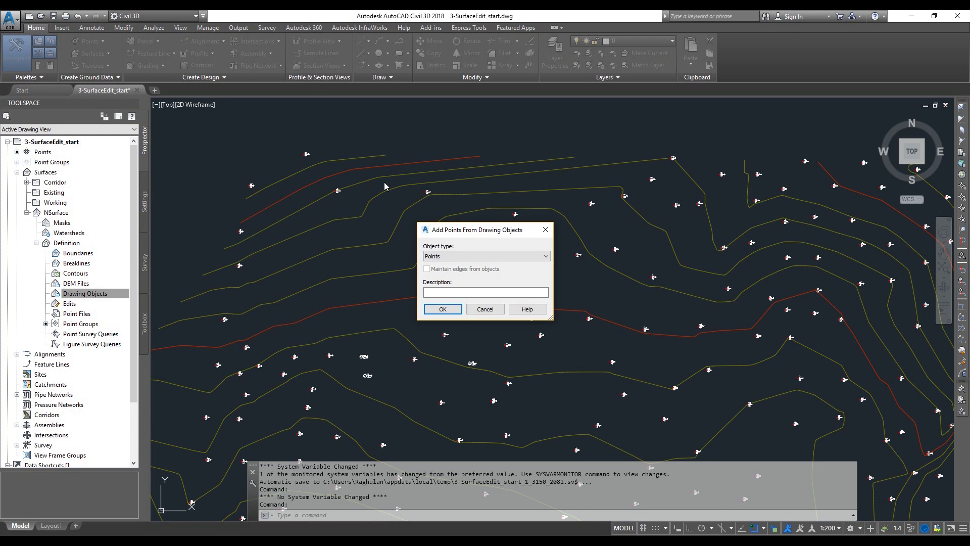
pyautogui.moveTo(419, 242)
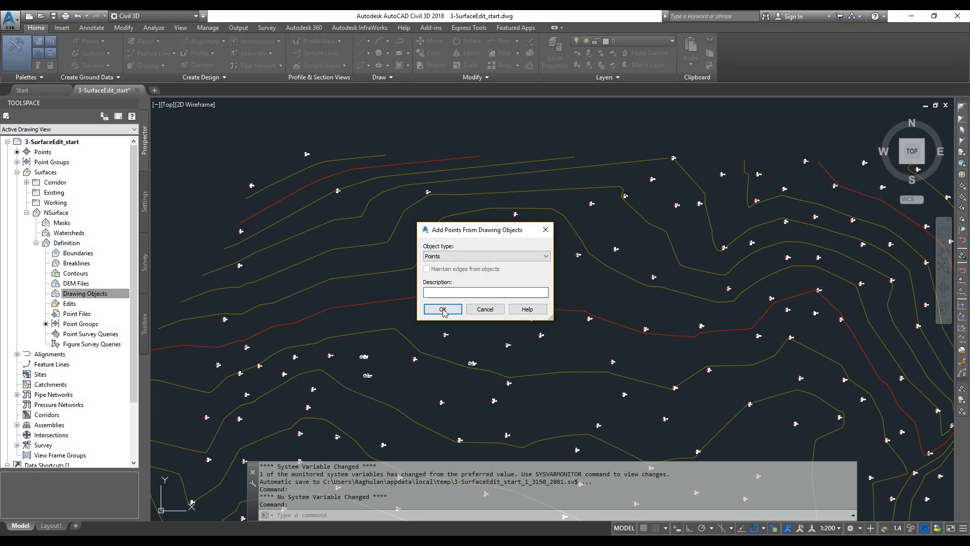
# Confirm the Add Points From Drawing Objects dialog to begin selecting points in the drawing
pyautogui.click(441, 309)
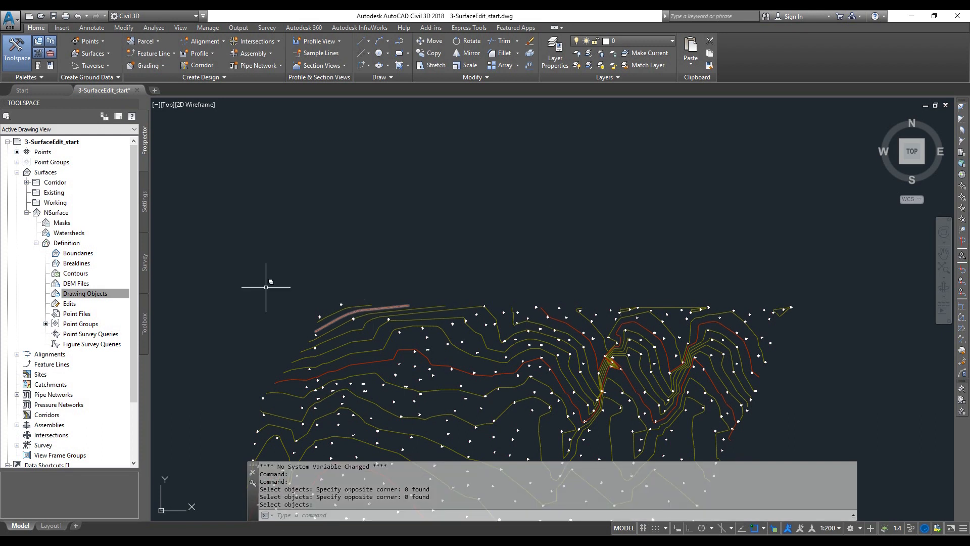
# Reopen Add drawing objects for NSurface and expand the object-type list (Lines, Blocks, Text...)
pyautogui.rightClick(85, 293)
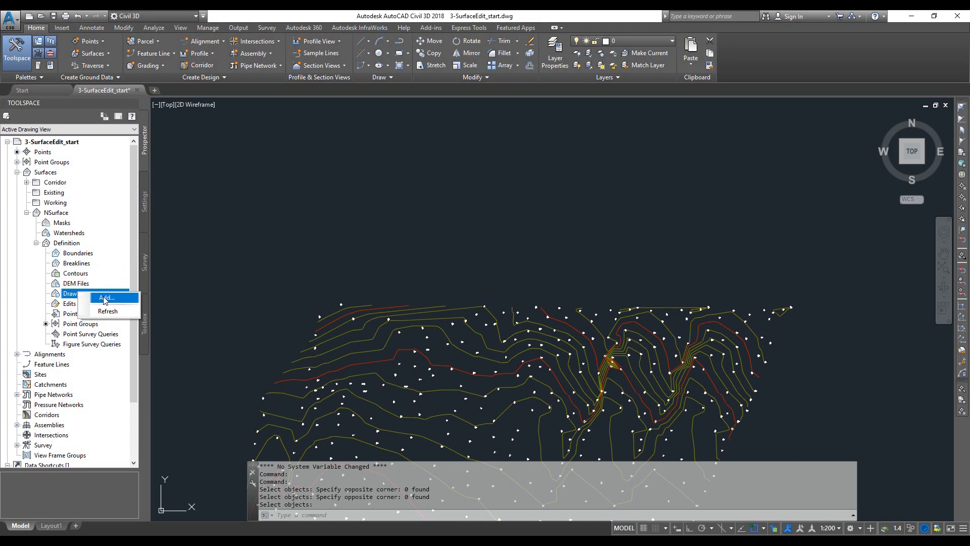
pyautogui.click(107, 297)
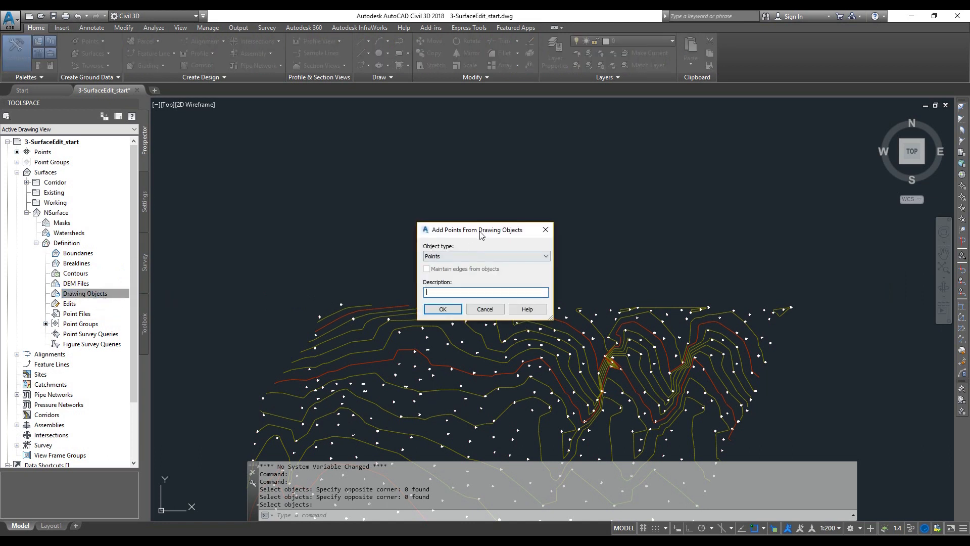
pyautogui.click(545, 255)
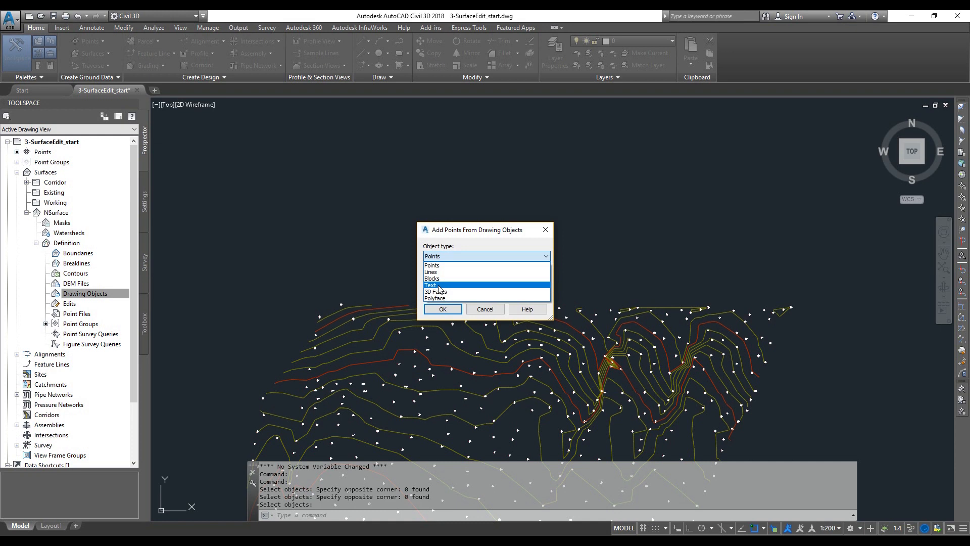
pyautogui.moveTo(461, 291)
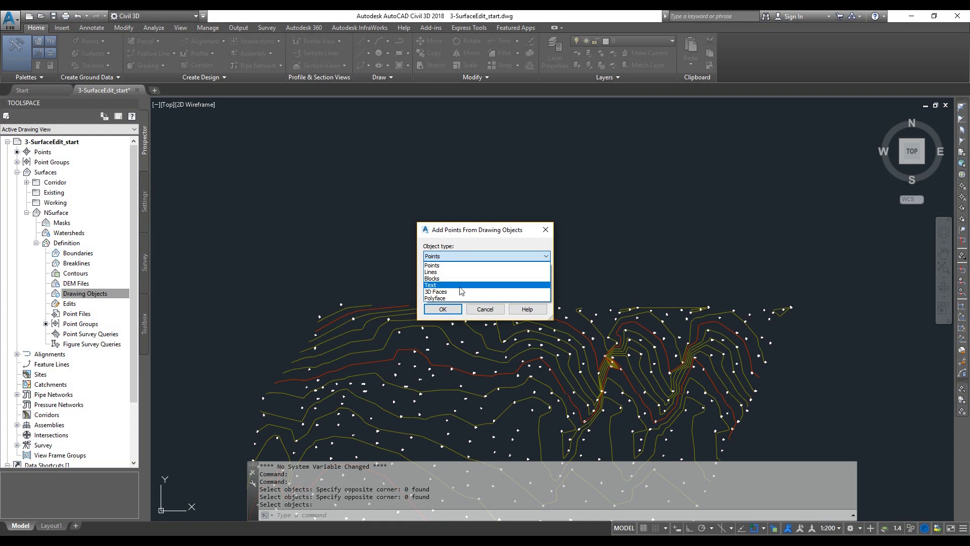